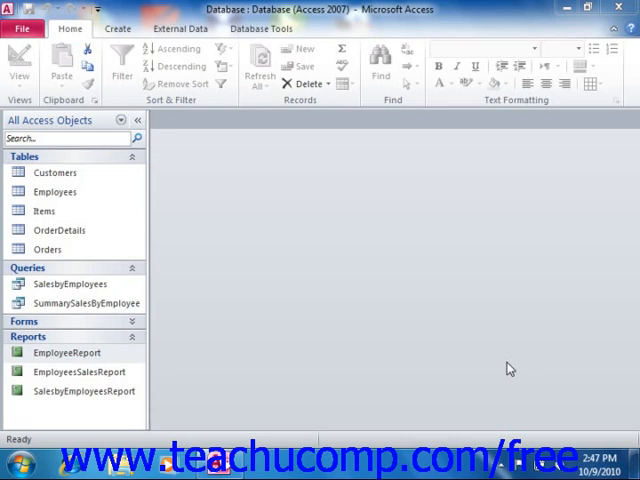
# Select EmployeeReport in the navigation pane and open it in Design View
pyautogui.click(67, 352)
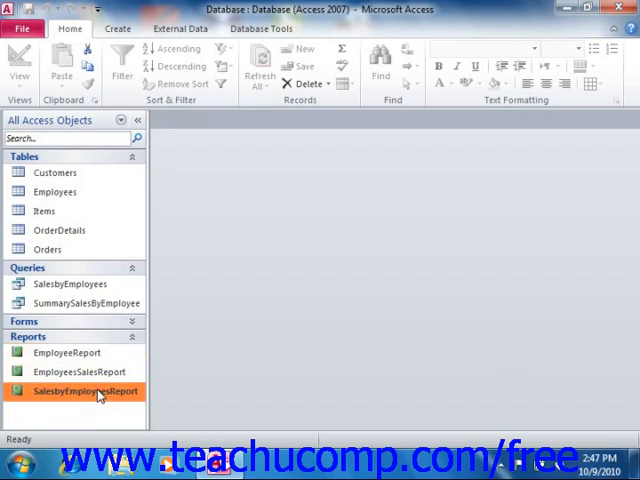
pyautogui.moveTo(275, 333)
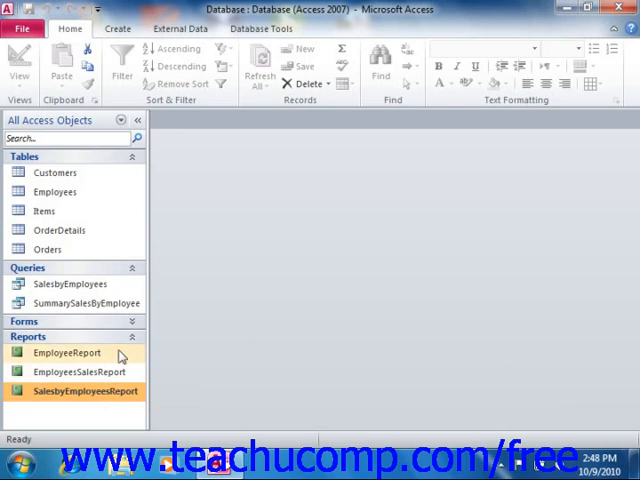
pyautogui.click(67, 352)
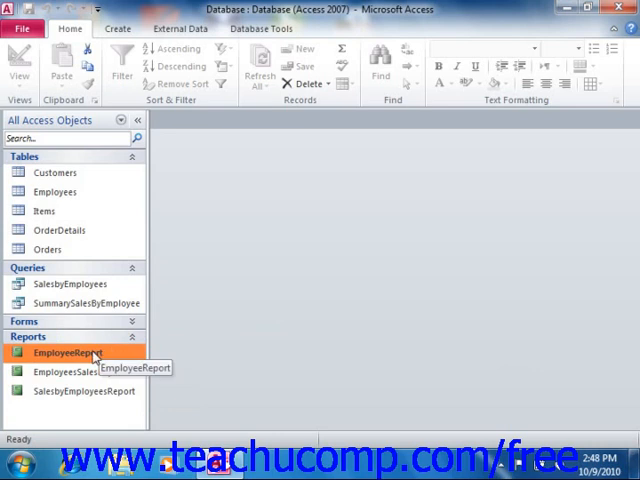
pyautogui.rightClick(70, 353)
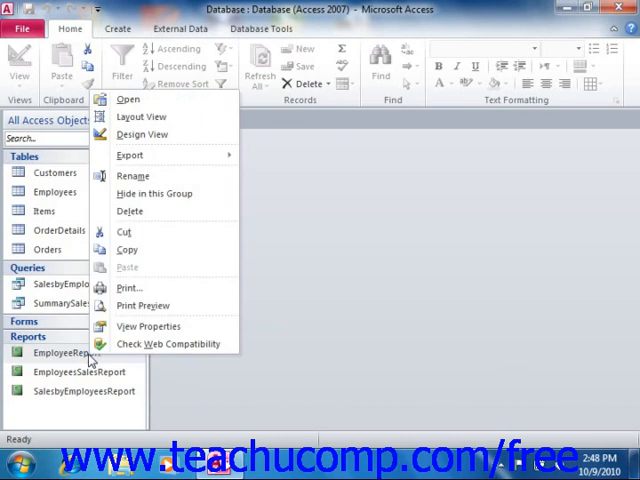
pyautogui.moveTo(188, 268)
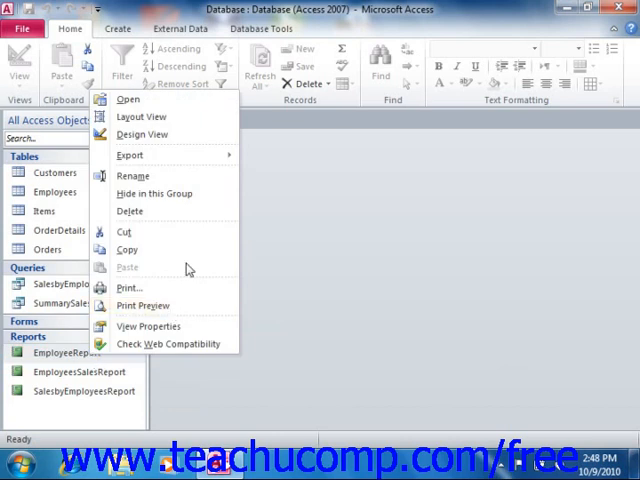
pyautogui.moveTo(130, 155)
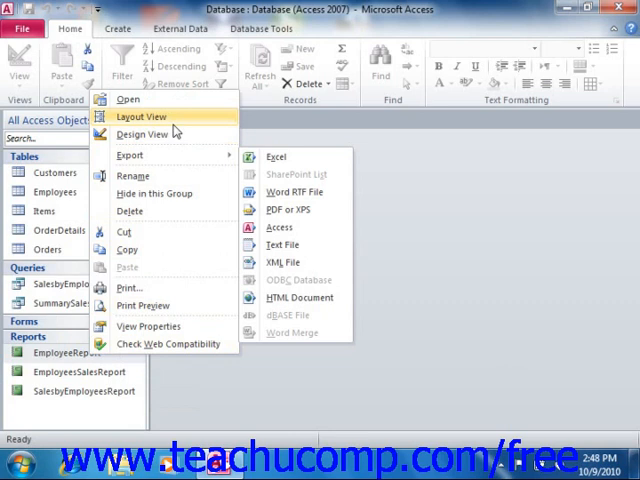
pyautogui.click(144, 134)
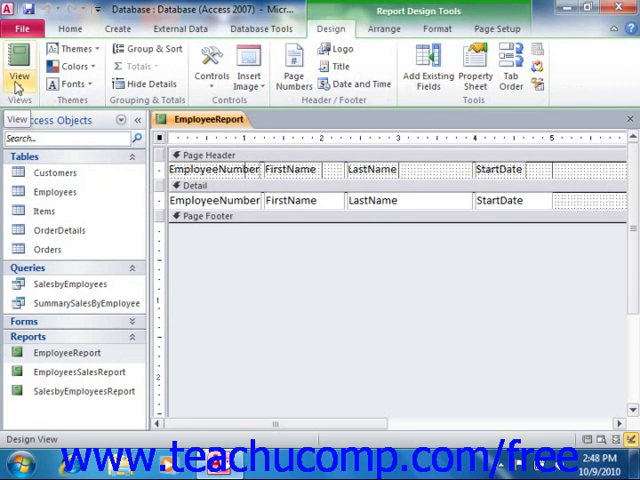
# Preview EmployeeReport in Report View, then return to Design View
pyautogui.click(18, 70)
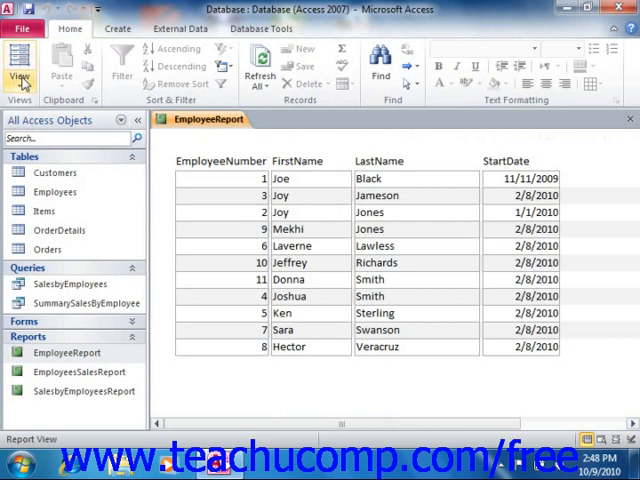
pyautogui.click(45, 217)
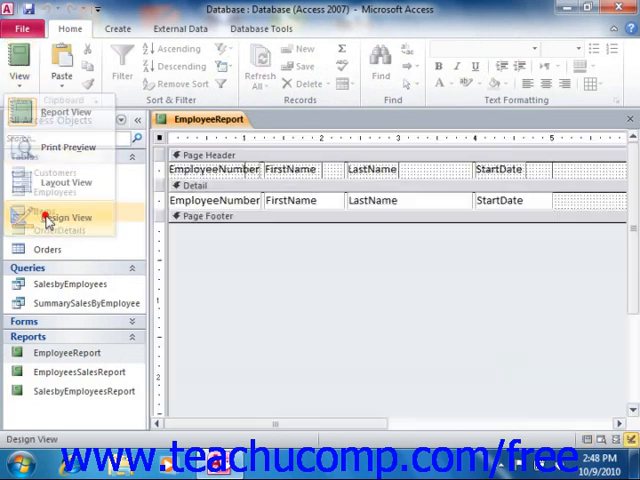
pyautogui.click(56, 218)
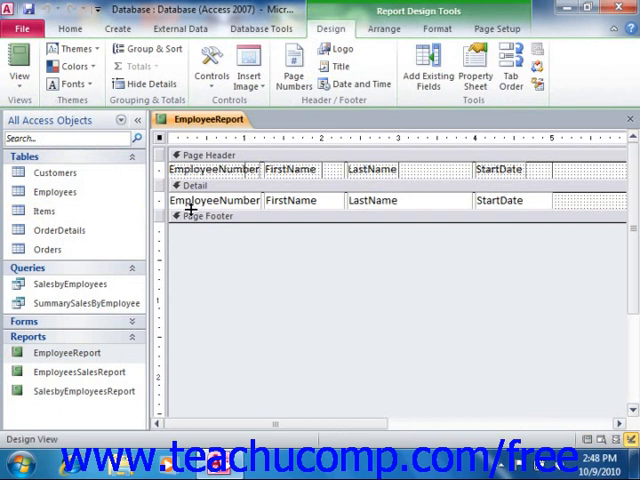
pyautogui.click(211, 68)
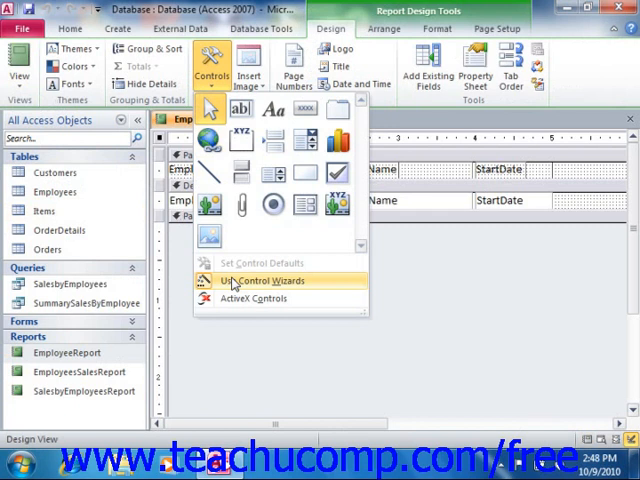
pyautogui.moveTo(237, 202)
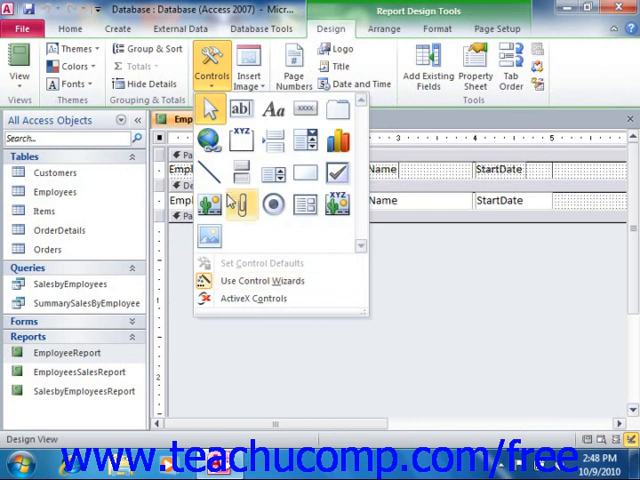
pyautogui.moveTo(217, 90)
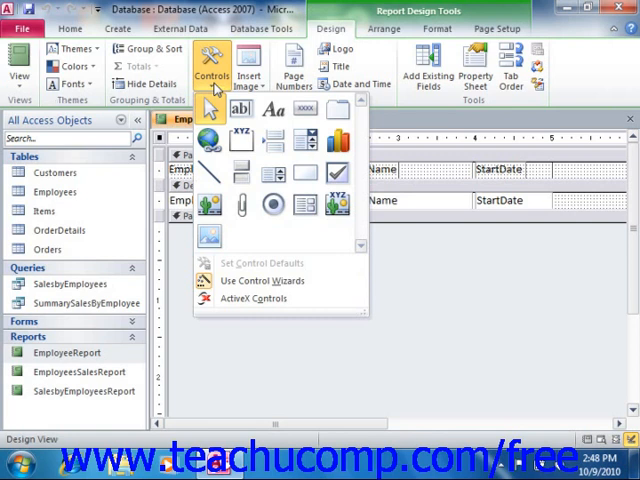
pyautogui.moveTo(262, 274)
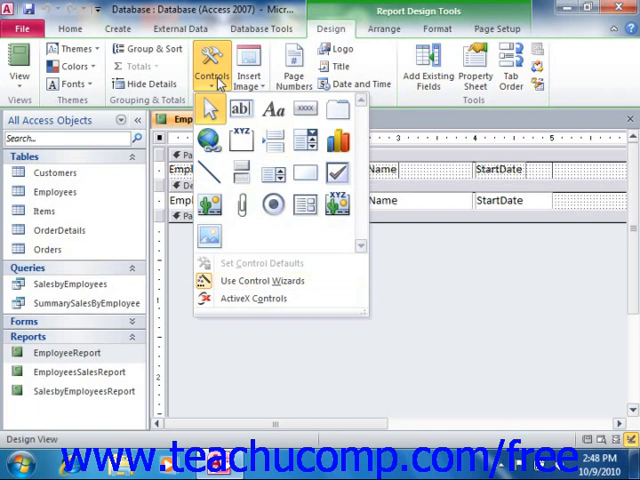
pyautogui.moveTo(361, 253)
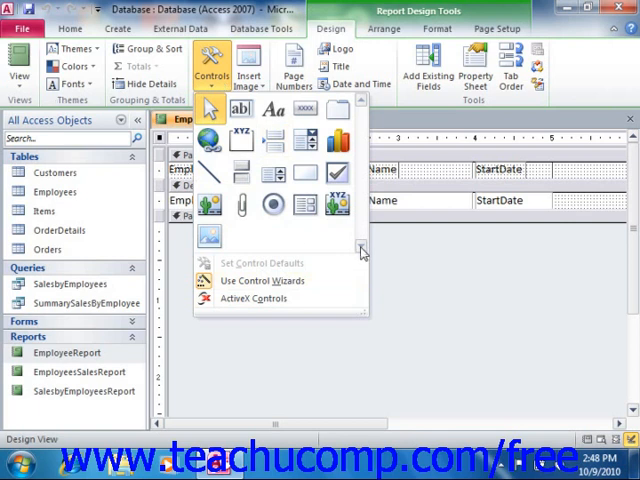
# Close the Controls gallery after confirming Use Control Wizards is on
pyautogui.click(211, 70)
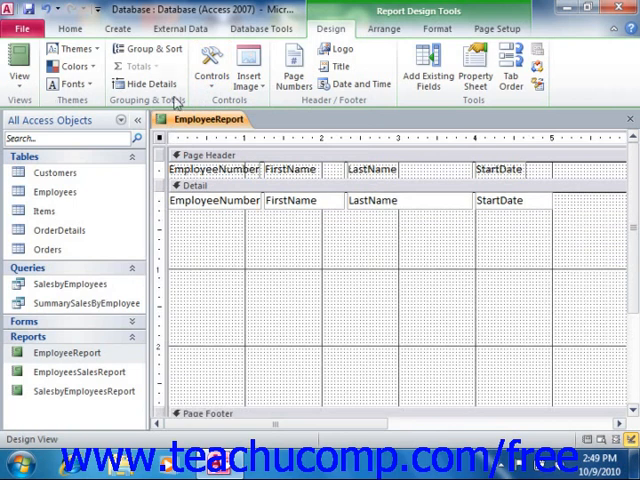
# Draw a Subform/Subreport rectangle below the employee fields in the Detail section
pyautogui.click(211, 70)
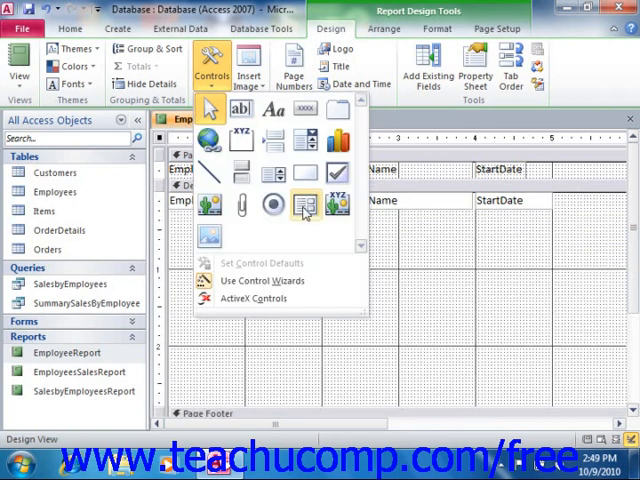
pyautogui.moveTo(305, 205)
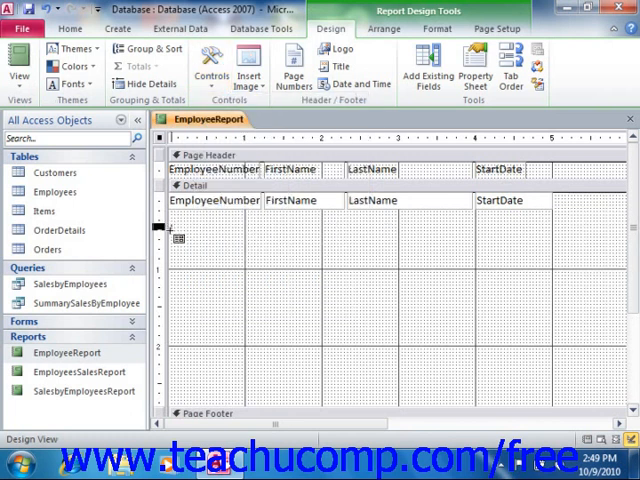
pyautogui.moveTo(172, 228); pyautogui.dragTo(227, 298)
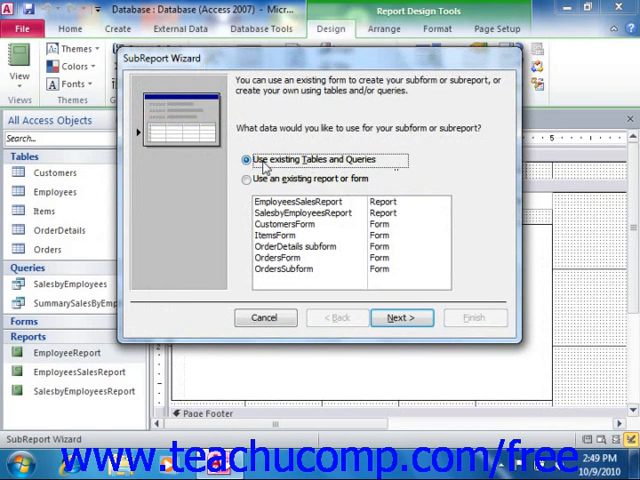
# Choose 'Use an existing report or form' with SalesbyEmployeesReport as the subreport source
pyautogui.click(246, 179)
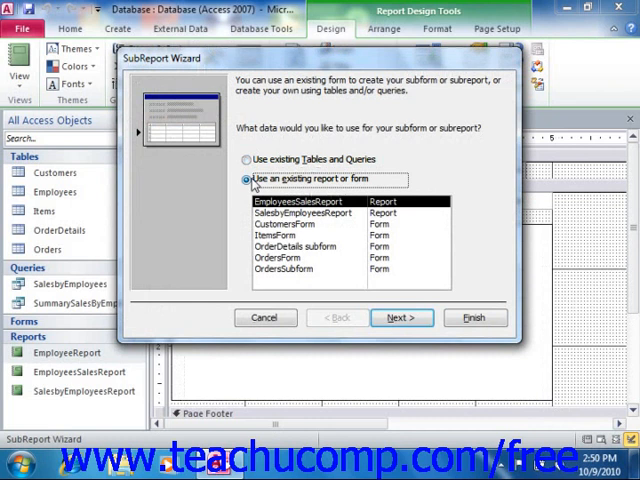
pyautogui.click(295, 213)
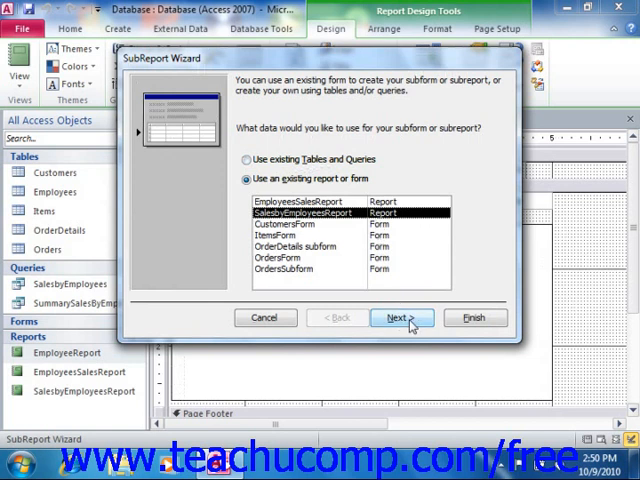
pyautogui.click(402, 317)
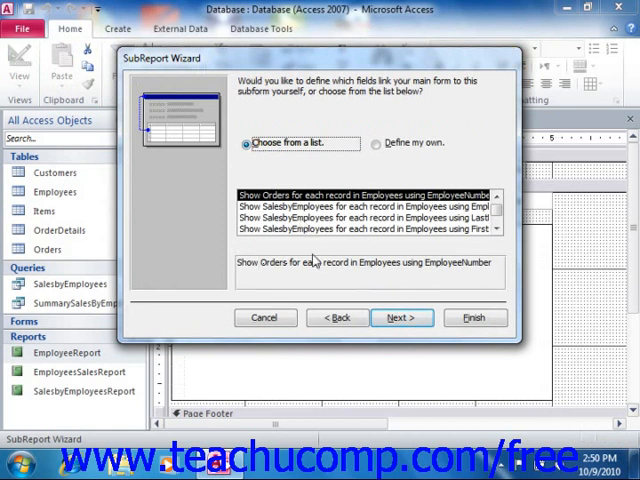
pyautogui.moveTo(356, 405)
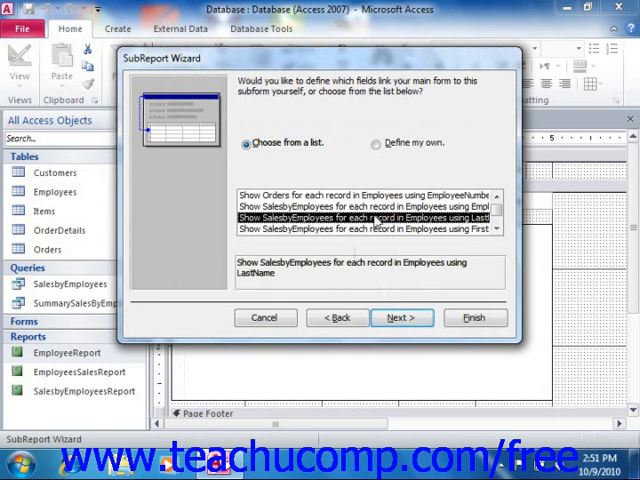
# Show SalesbyEmployees for each Employees record using EmployeeNumber
pyautogui.click(360, 206)
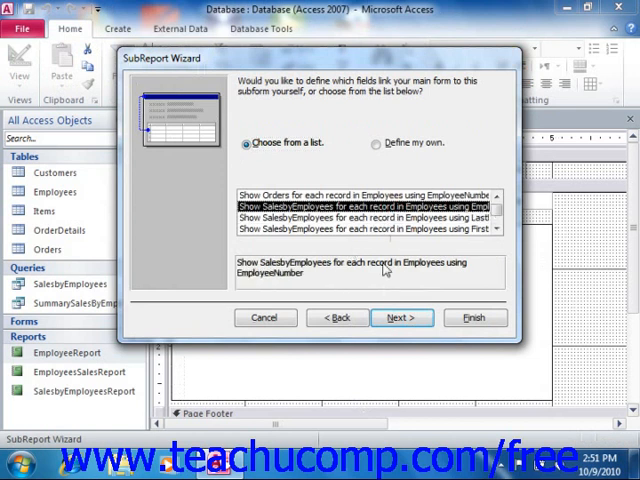
pyautogui.moveTo(358, 273)
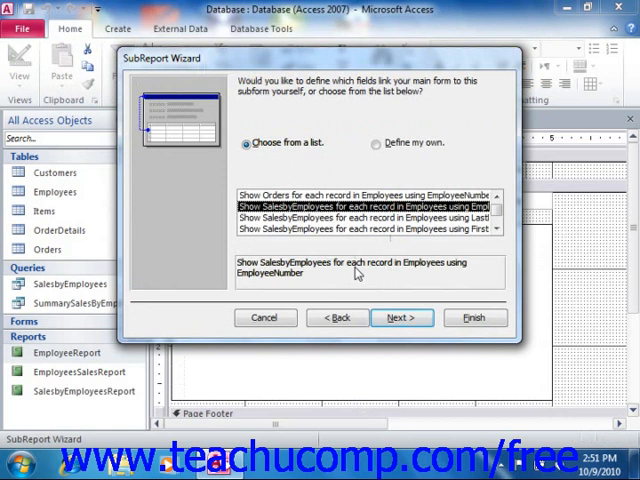
pyautogui.moveTo(490, 269)
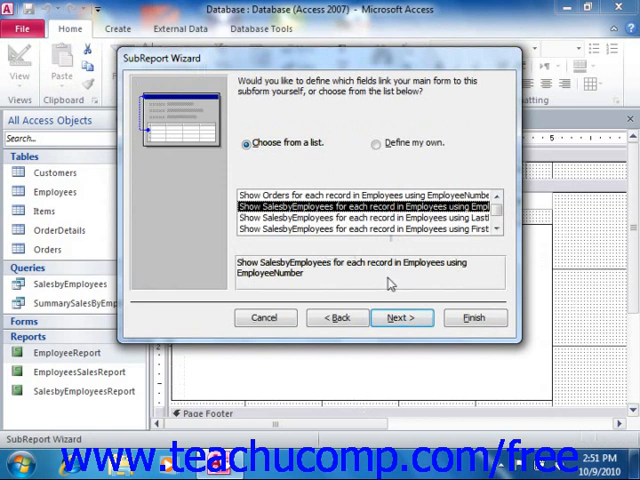
pyautogui.moveTo(291, 266)
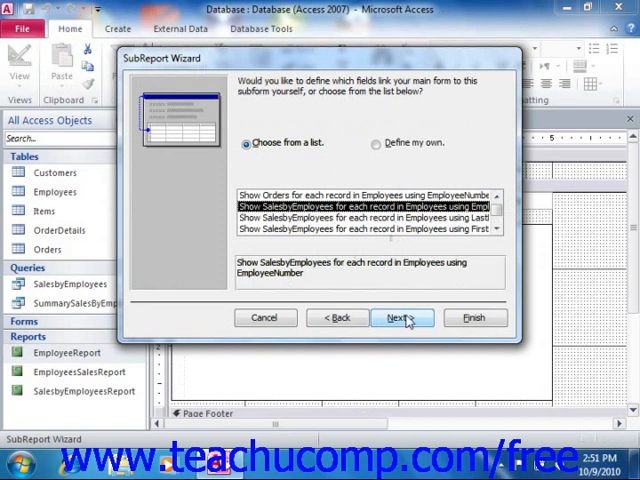
pyautogui.moveTo(393, 175)
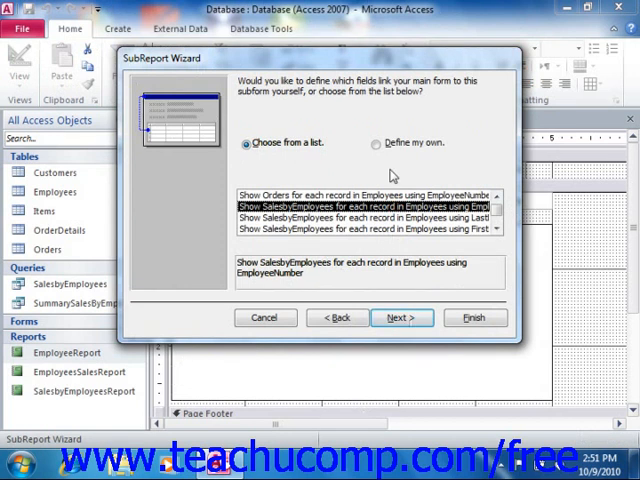
pyautogui.moveTo(432, 150)
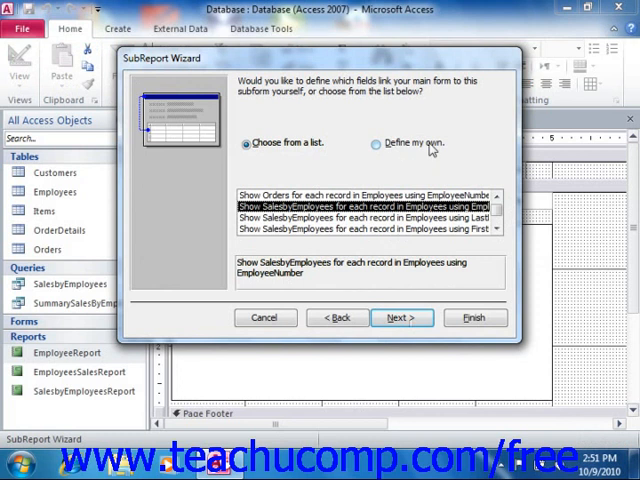
pyautogui.moveTo(475, 238)
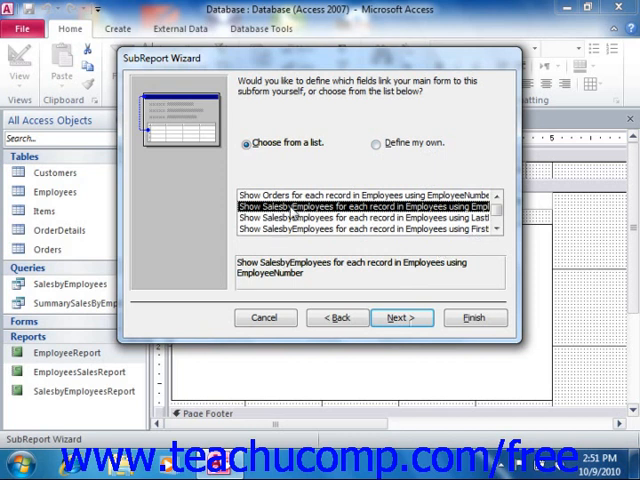
pyautogui.moveTo(433, 231)
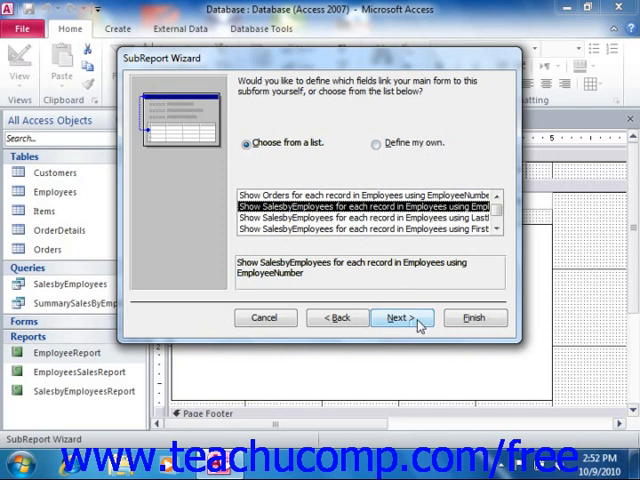
pyautogui.click(399, 317)
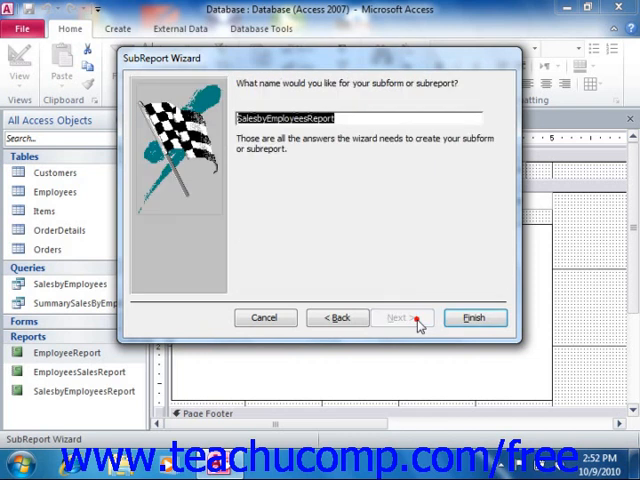
pyautogui.moveTo(410, 301)
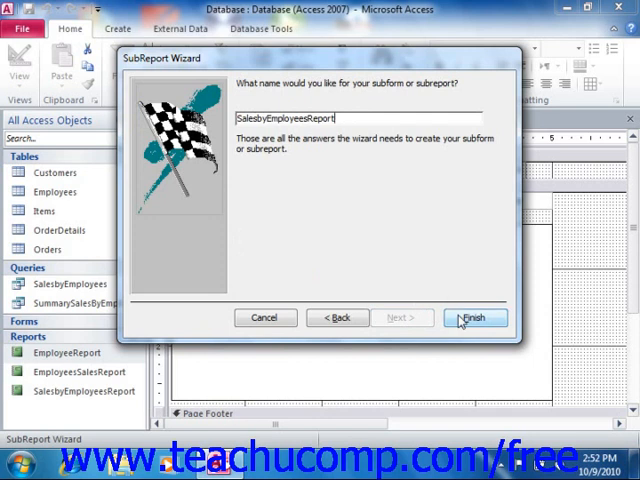
# Accept the name SalesbyEmployeesReport and finish the SubReport Wizard
pyautogui.click(473, 317)
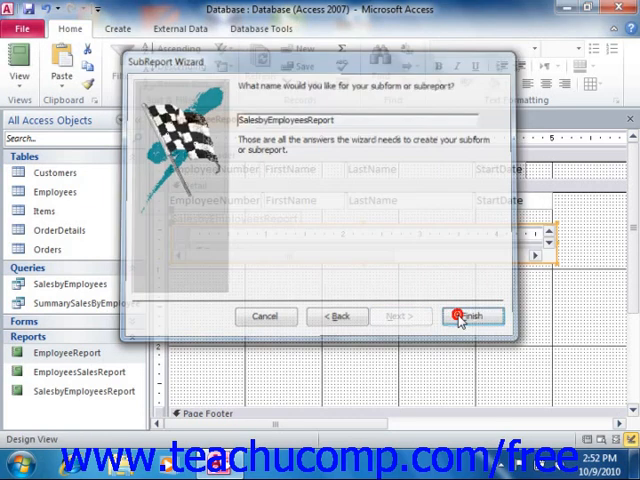
pyautogui.click(471, 316)
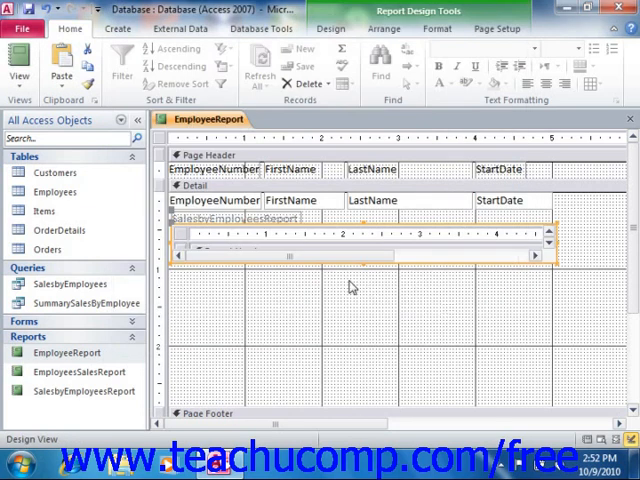
# Switch to Report View and scroll through each employee's orders and sales totals
pyautogui.click(19, 68)
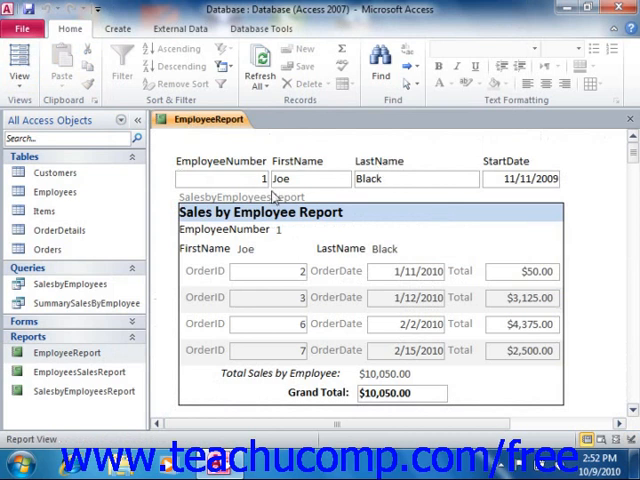
pyautogui.moveTo(272, 197)
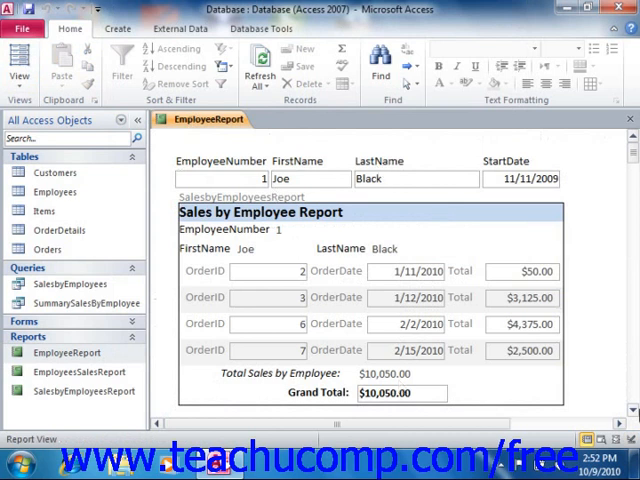
pyautogui.scroll(-3)
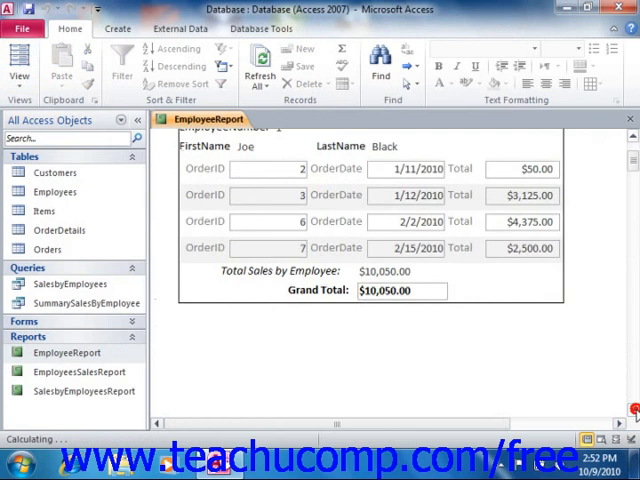
pyautogui.scroll(-3)
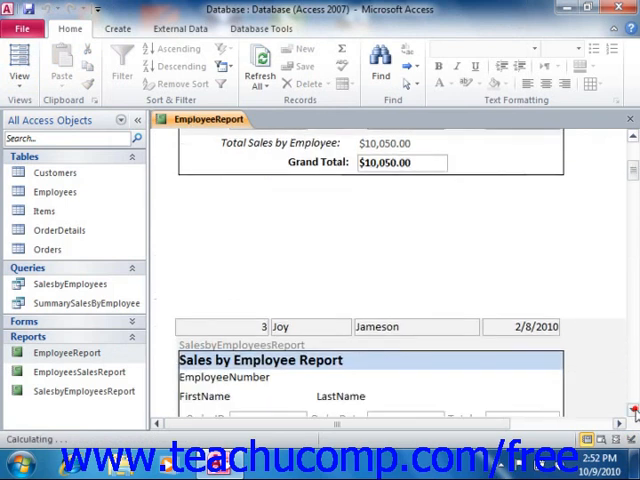
pyautogui.scroll(-3)
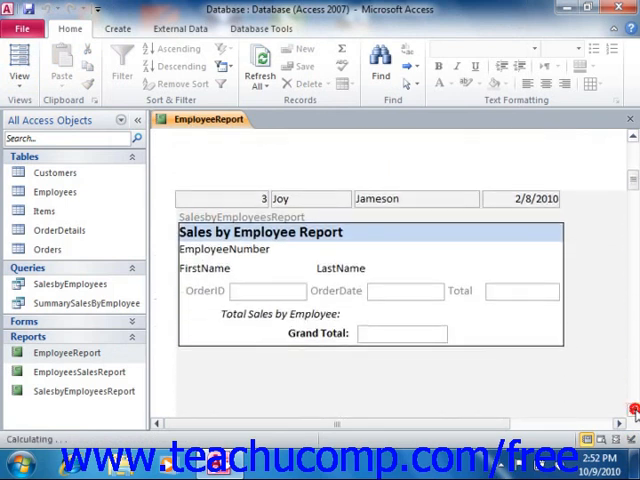
pyautogui.scroll(-3)
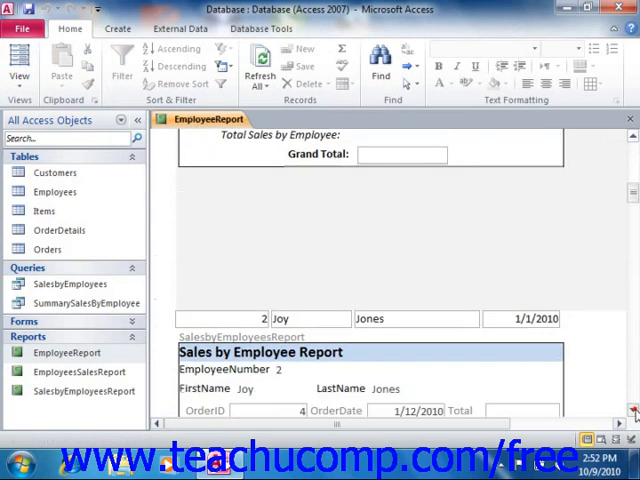
pyautogui.scroll(-3)
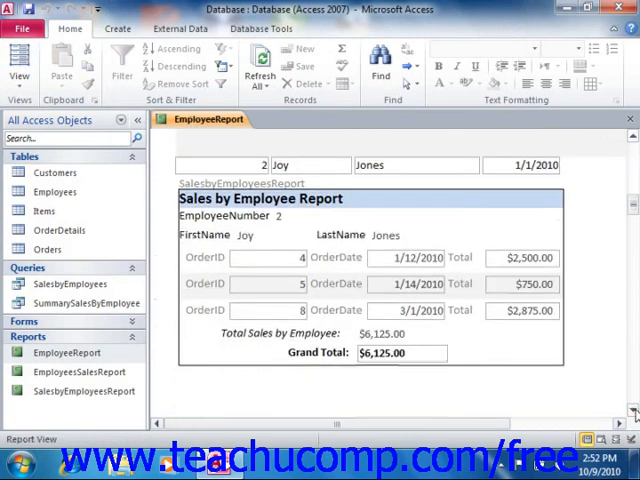
pyautogui.scroll(-3)
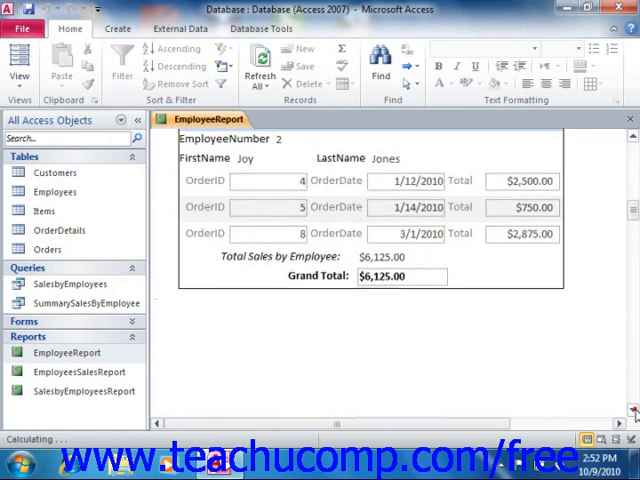
pyautogui.scroll(-3)
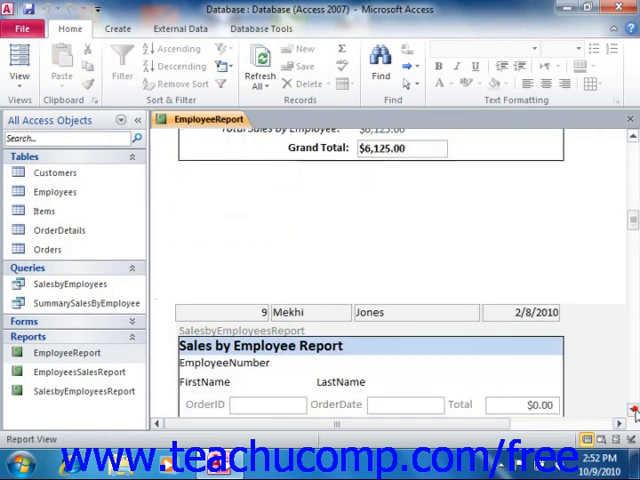